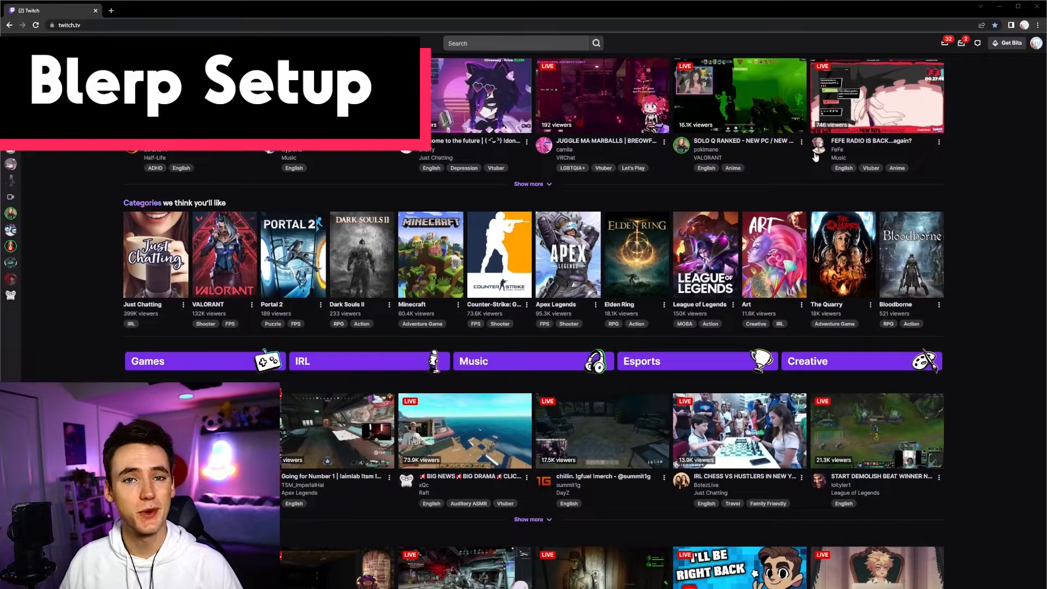
- Install the Blerp extension from the Creator Dashboard's Extensions page and open its configuration
click(1036, 42)
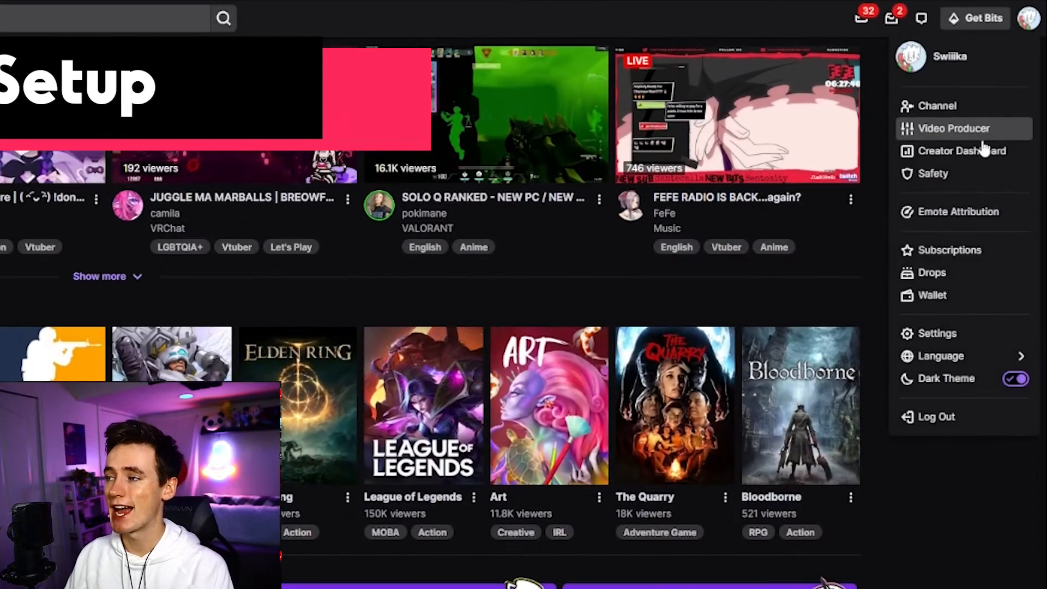
click(961, 150)
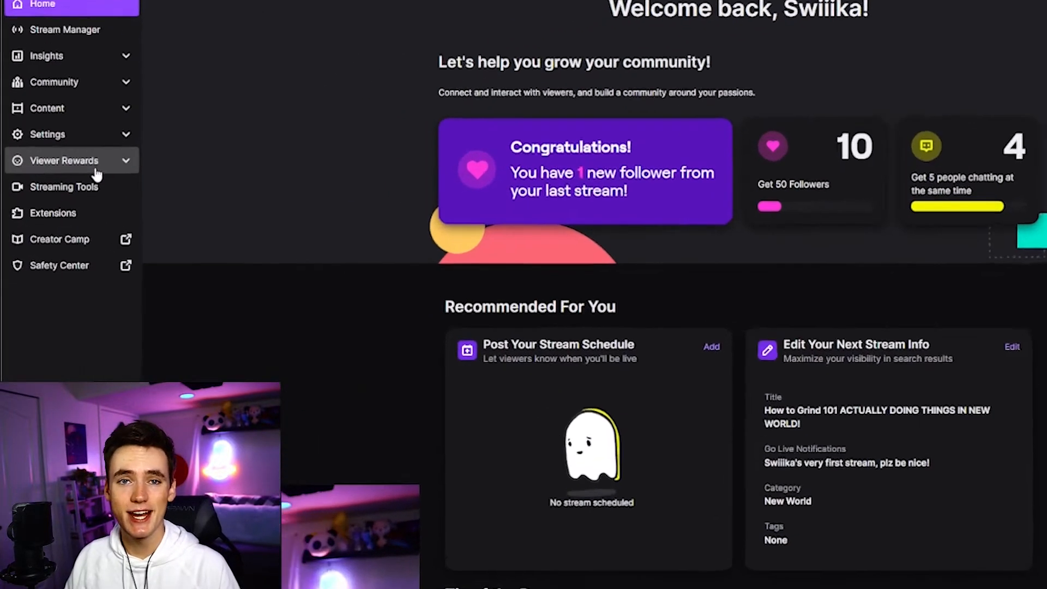
click(53, 212)
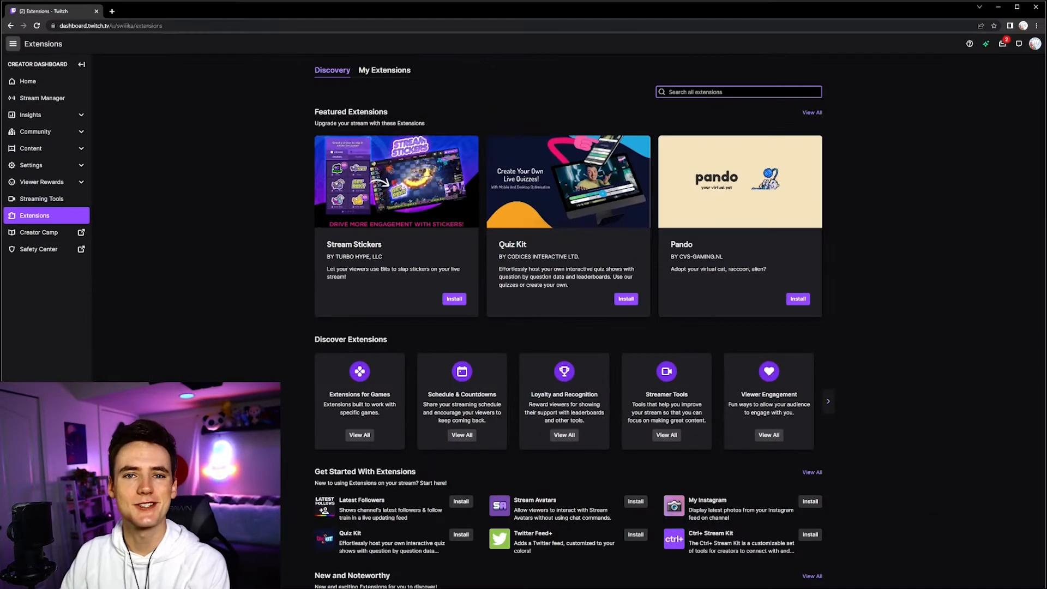
text(Blerp)
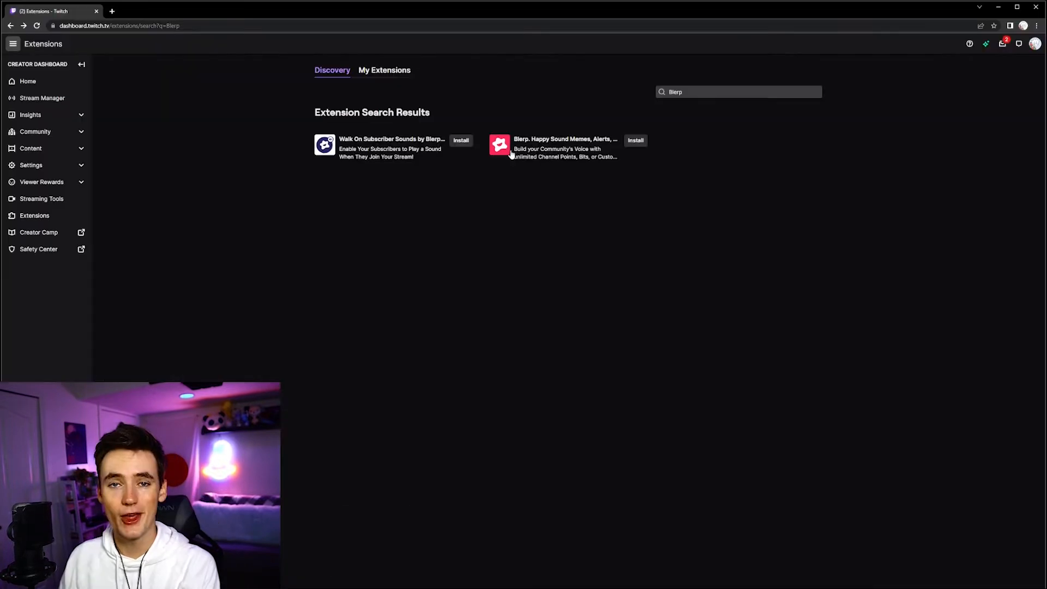
click(633, 141)
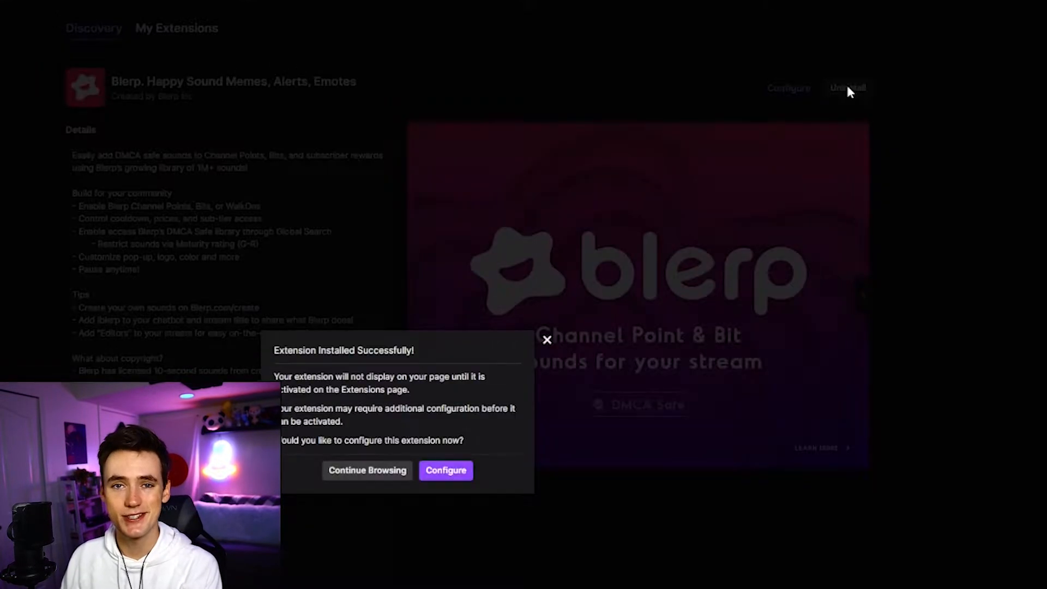
click(446, 470)
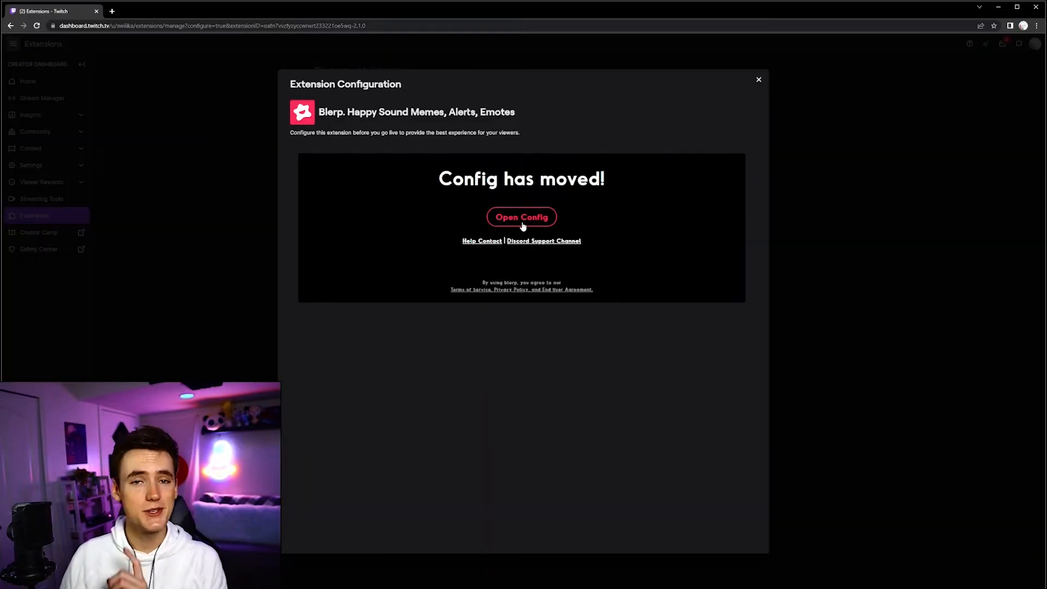
click(522, 216)
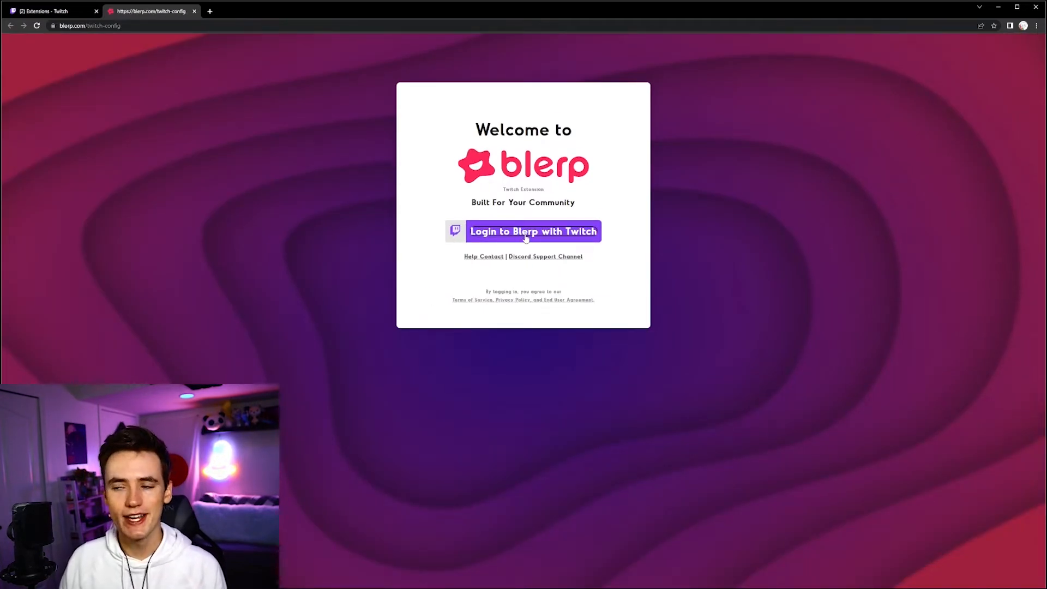
- Log in to Blerp with Twitch and put Bababooey on a new featured page
click(533, 232)
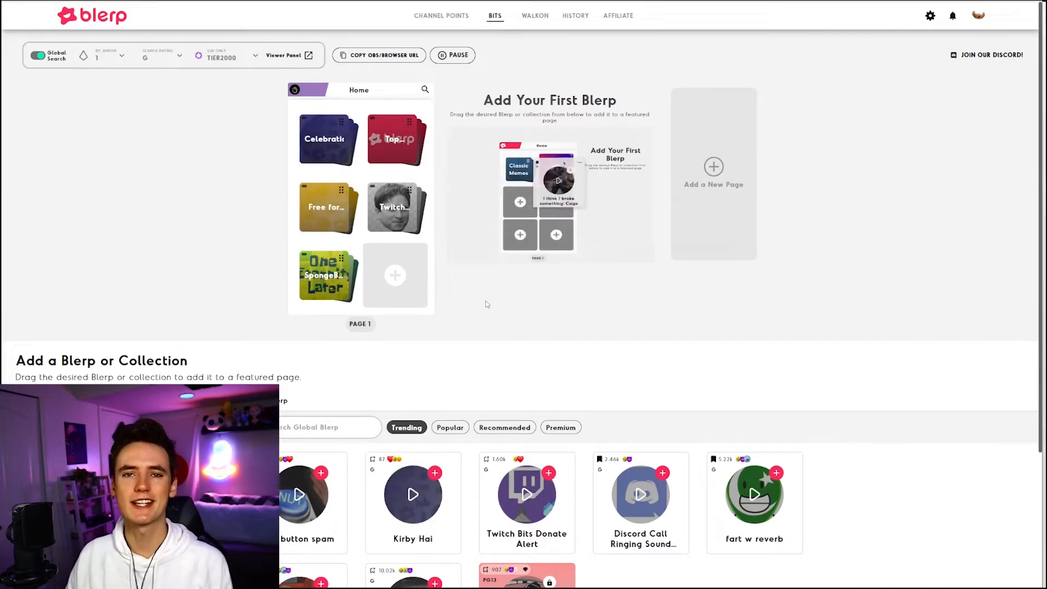
scroll(down, 3)
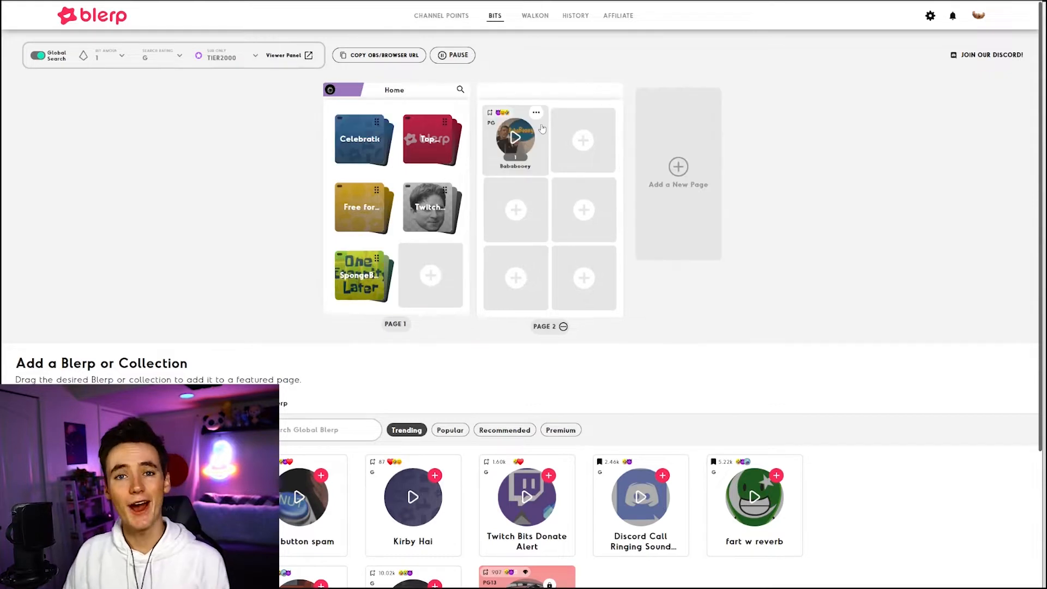
- Raise Bababooey's volume, set its price to 100 Bits, and save
click(536, 113)
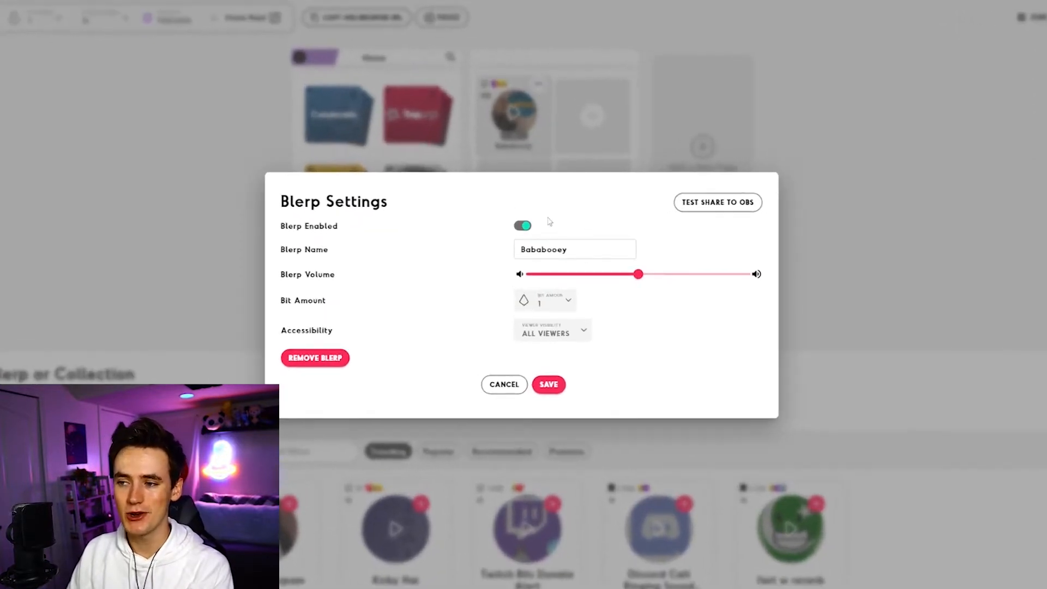
drag(638, 274, 617, 275)
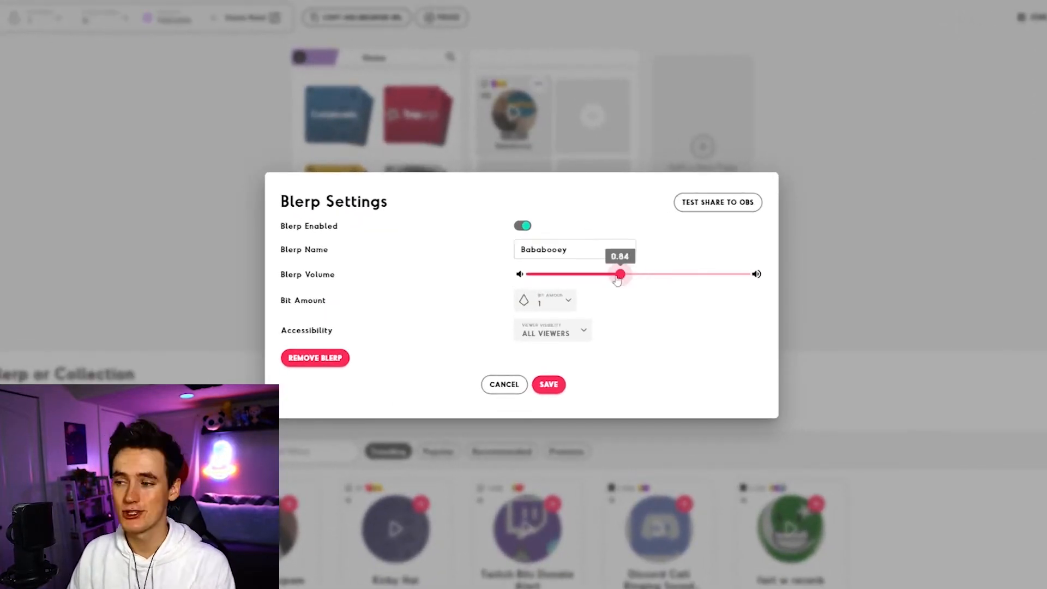
drag(621, 274, 667, 274)
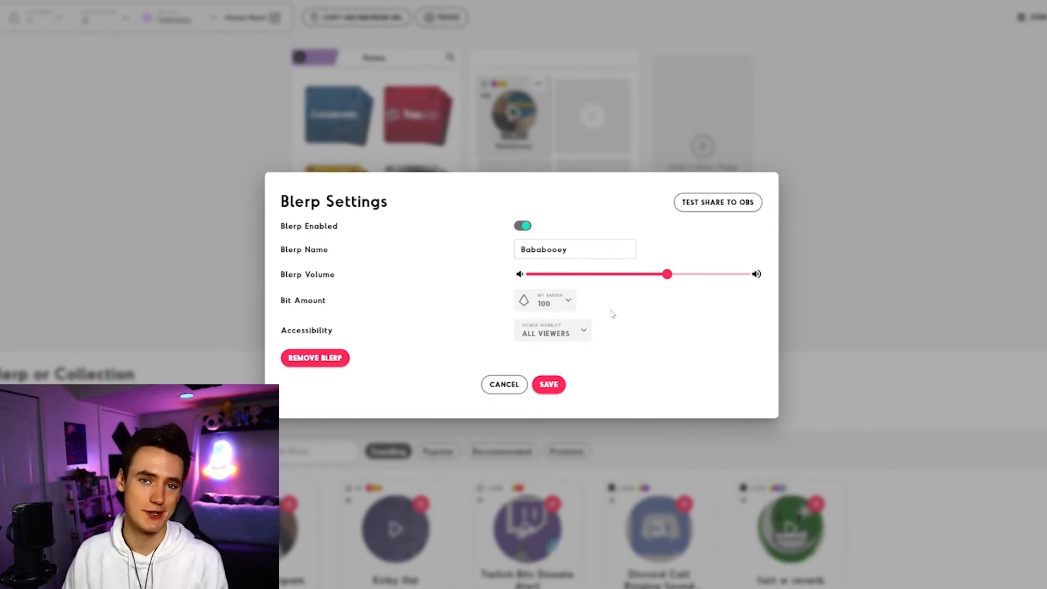
click(559, 329)
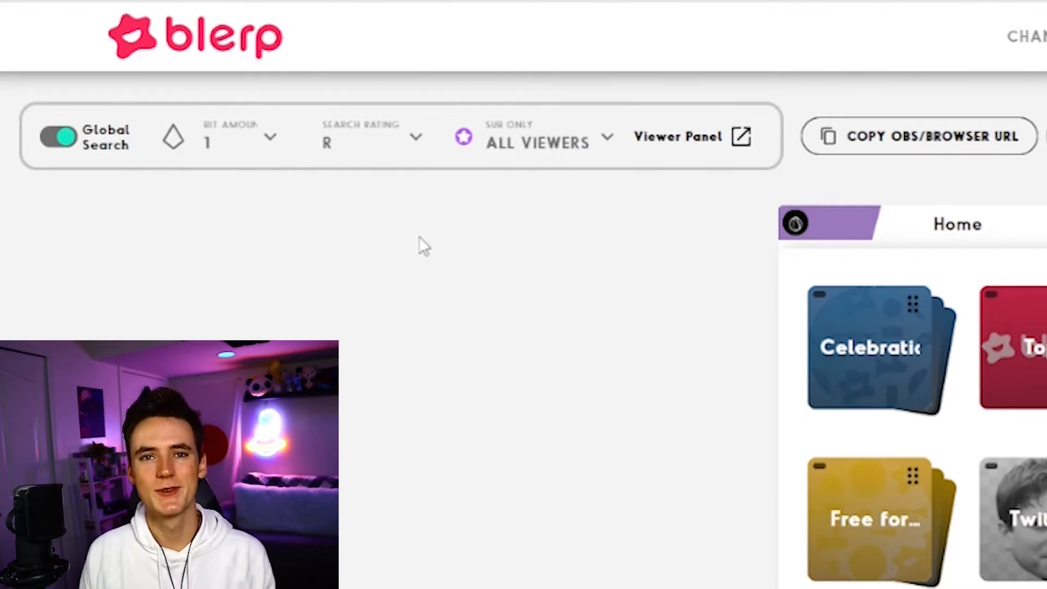
mouse_move(441, 144)
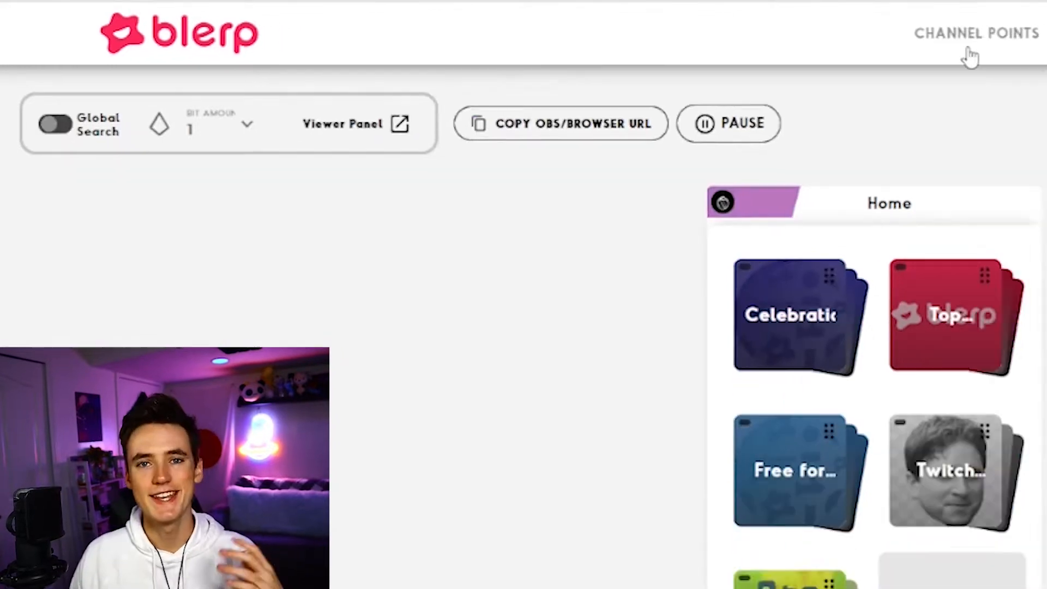
- Add a 'What da dog doin?' points reward with description 'I JUST WANNA KNOW WHAT THE DOG IS DOING'
click(975, 33)
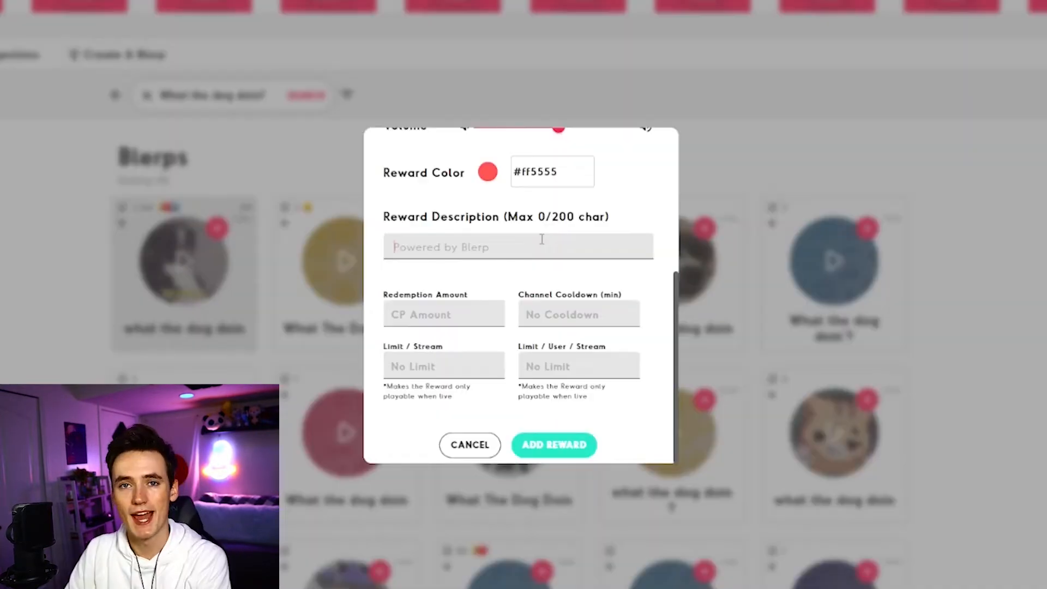
text(I JUST WANNA KNOW WHAT THE DOG IS DOING)
click(578, 315)
text(5)
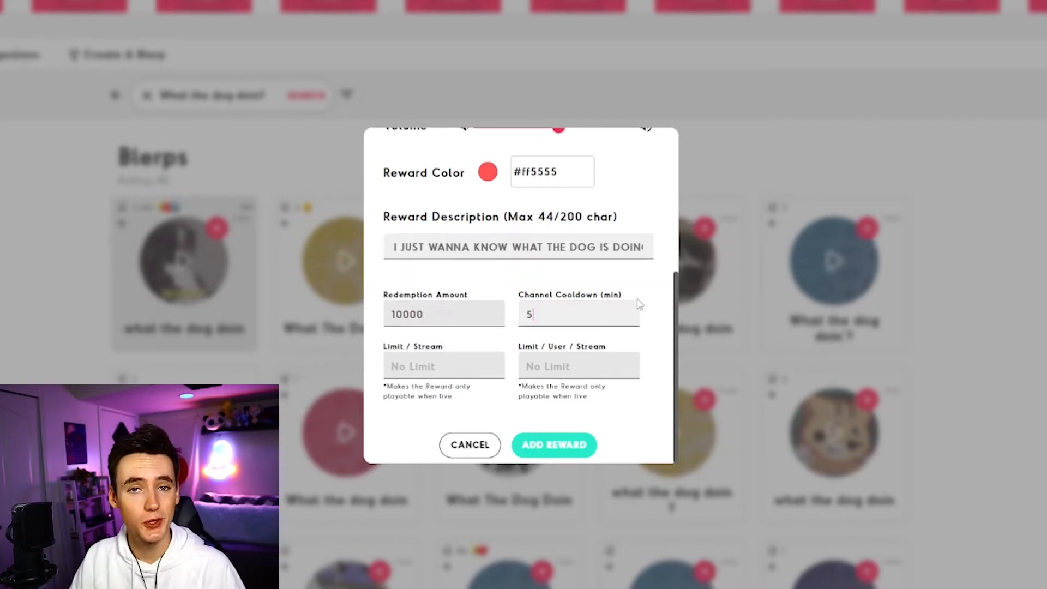
text(20)
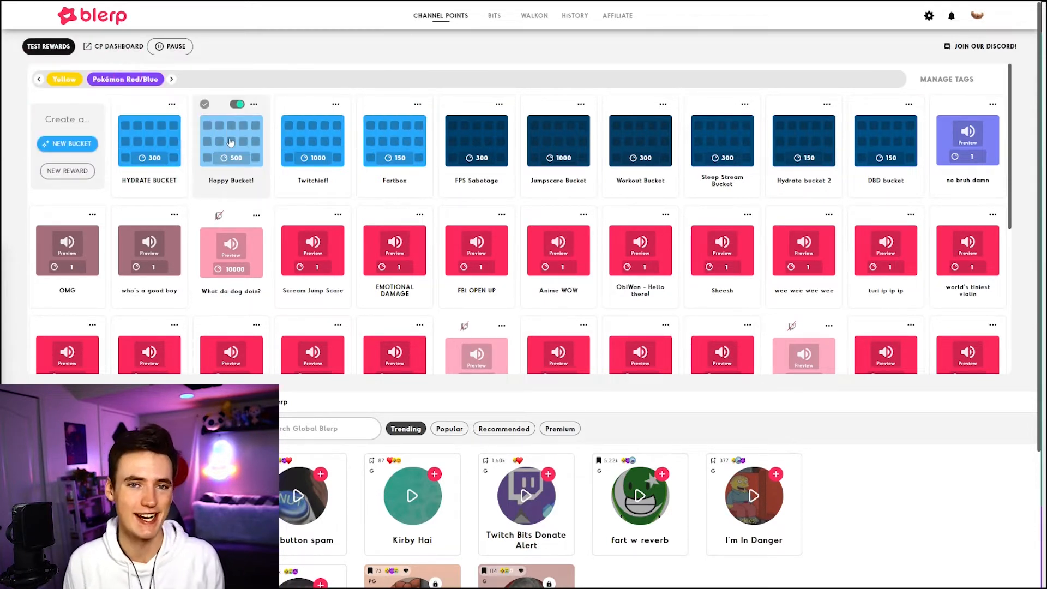
- Browse the Happy Bucket's sounds and enable the Workout Bucket
click(394, 141)
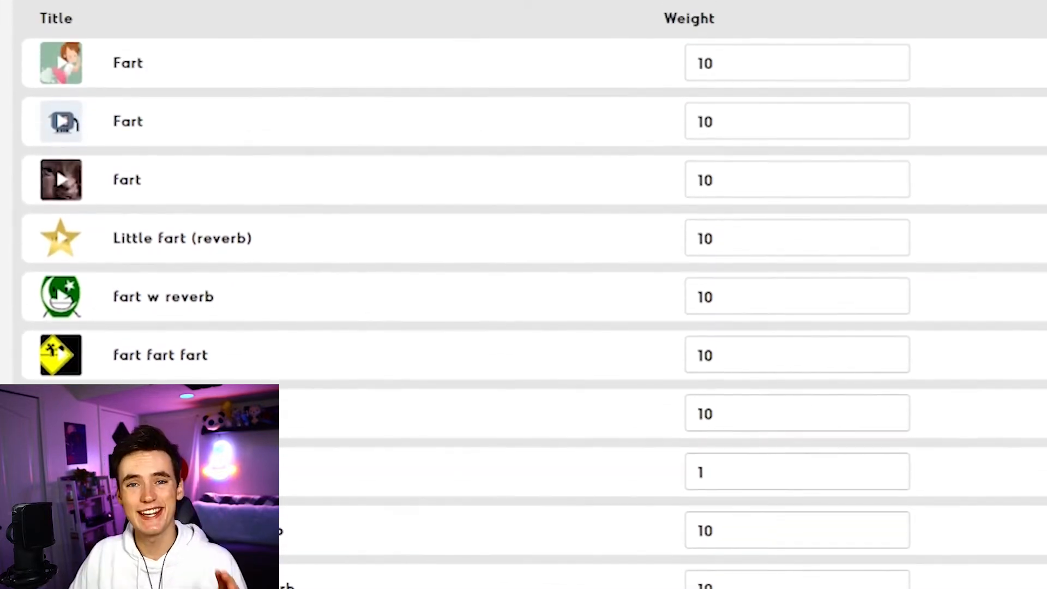
scroll(right, 3)
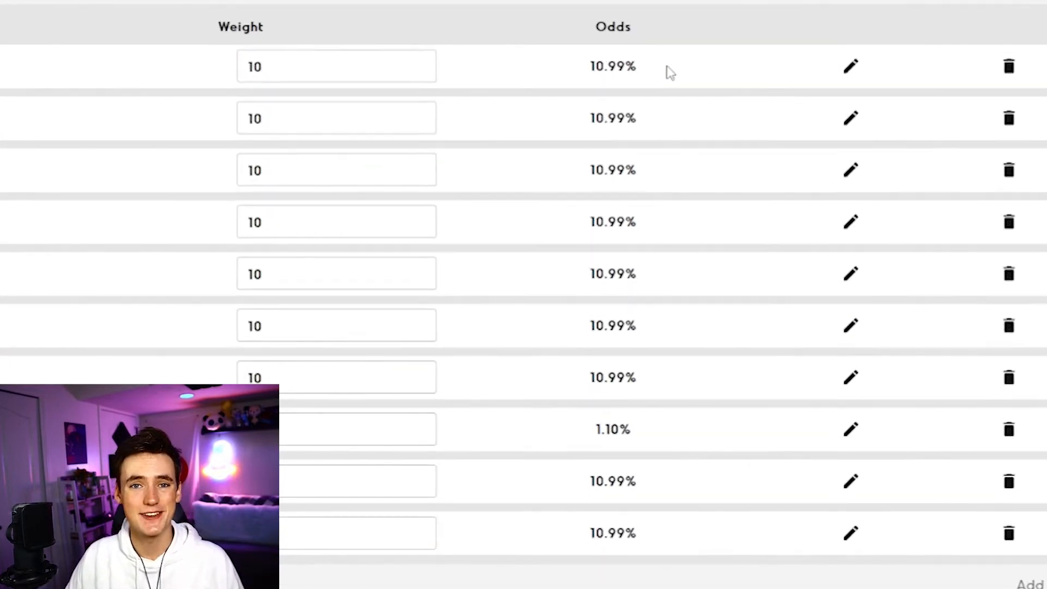
mouse_move(621, 83)
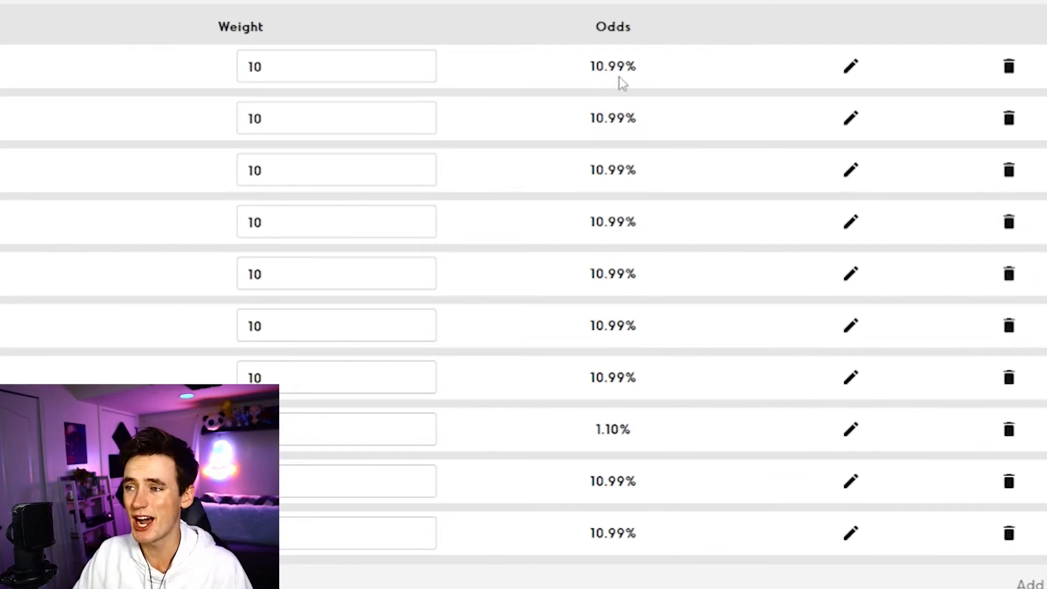
mouse_move(630, 371)
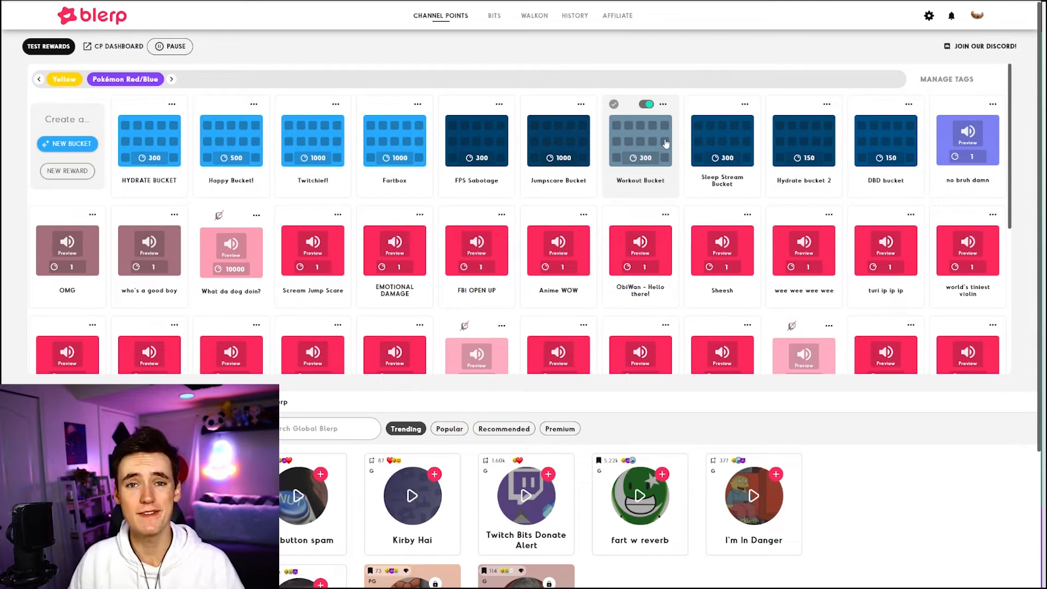
click(639, 140)
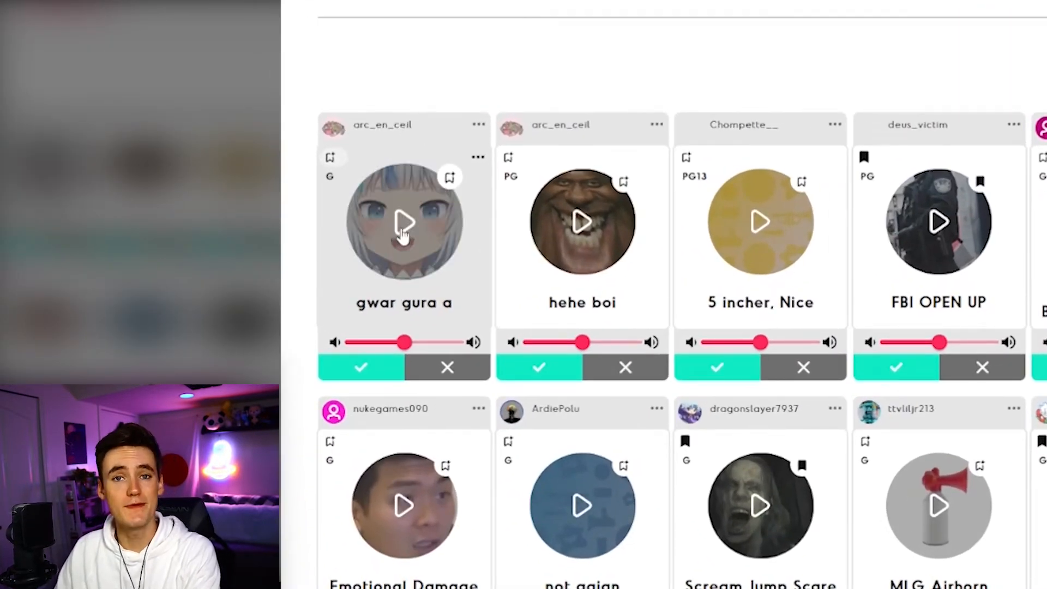
- Preview the pending 'gwar gura a' walk-on sound, then list the approved walk-ons
click(404, 222)
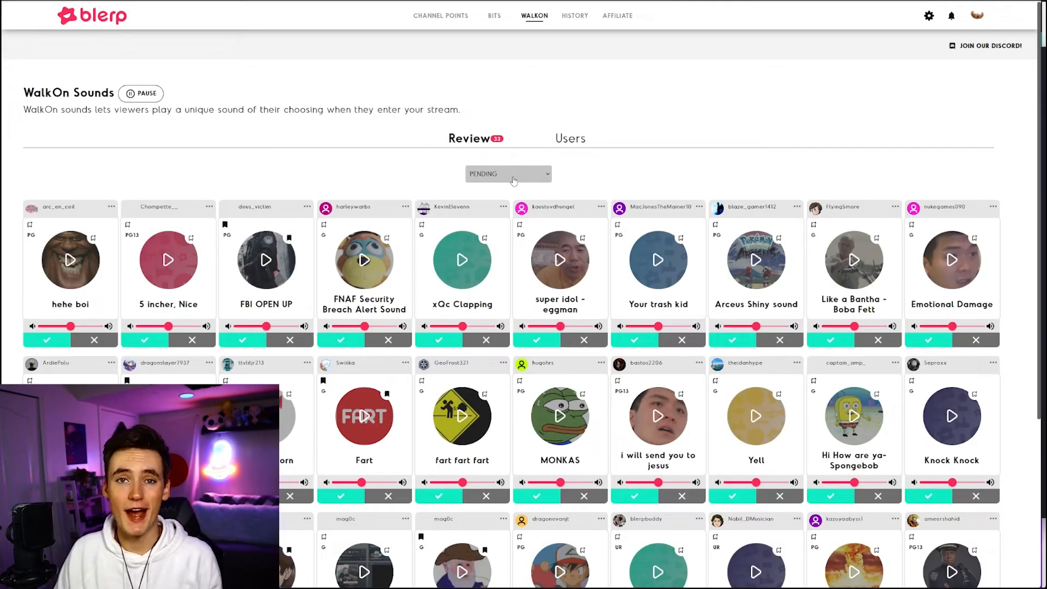
click(507, 174)
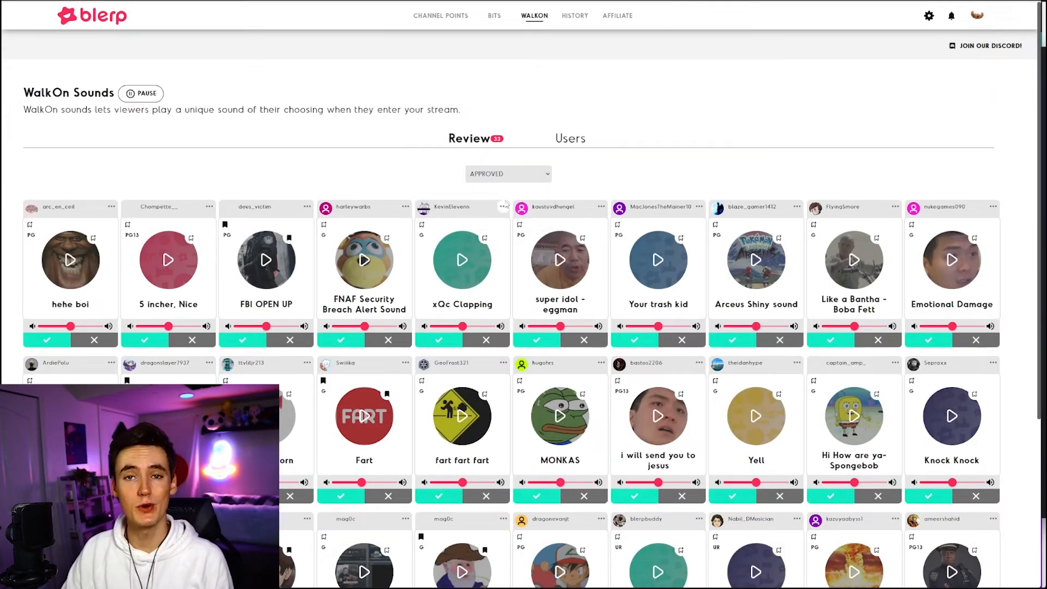
click(494, 15)
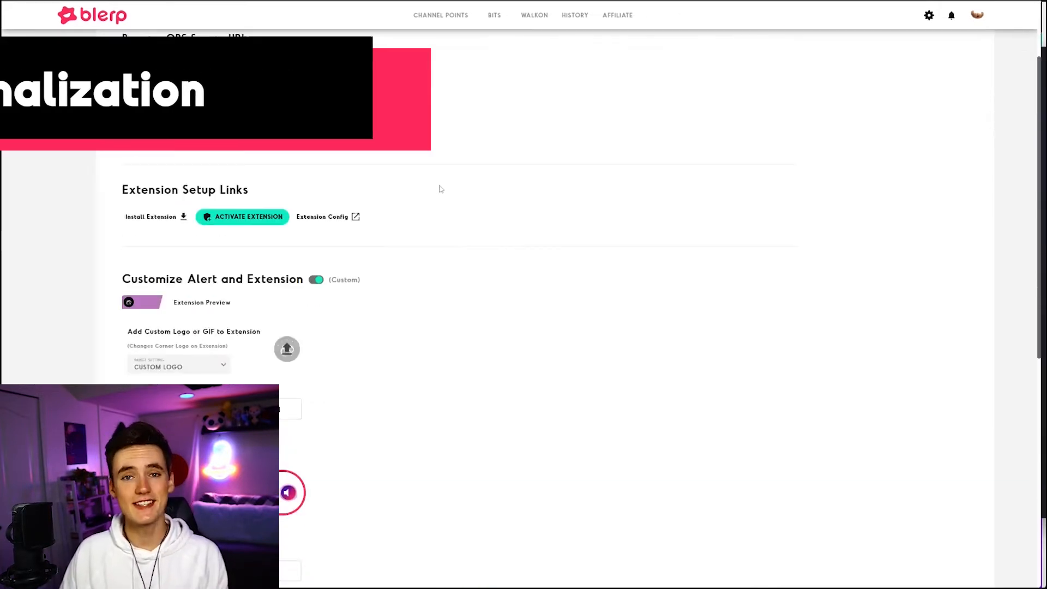
- Set the custom extension color to #4d59ff and begin uploading a custom logo
scroll(down, 3)
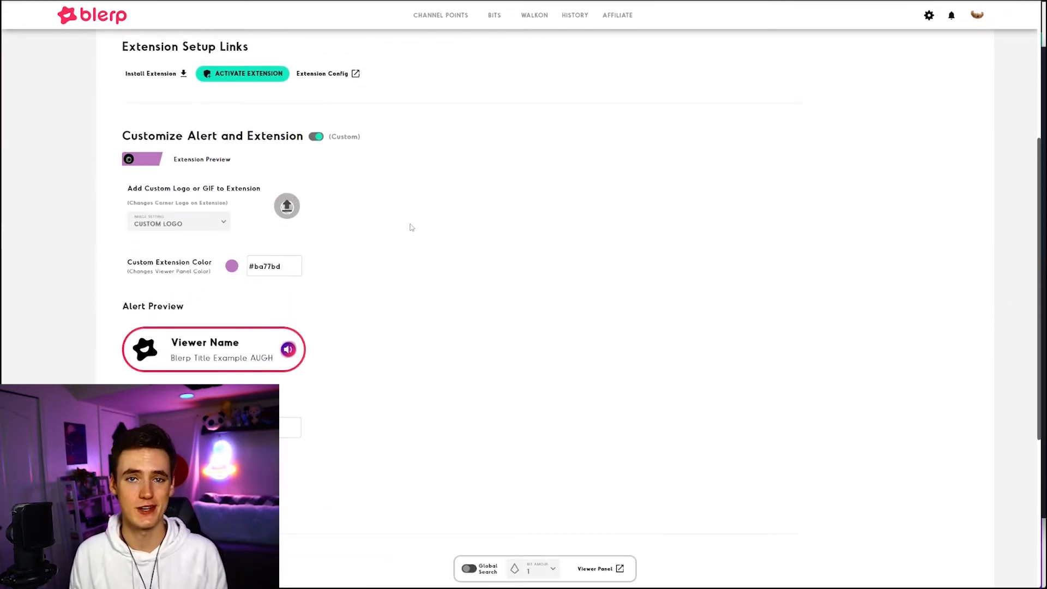
click(232, 265)
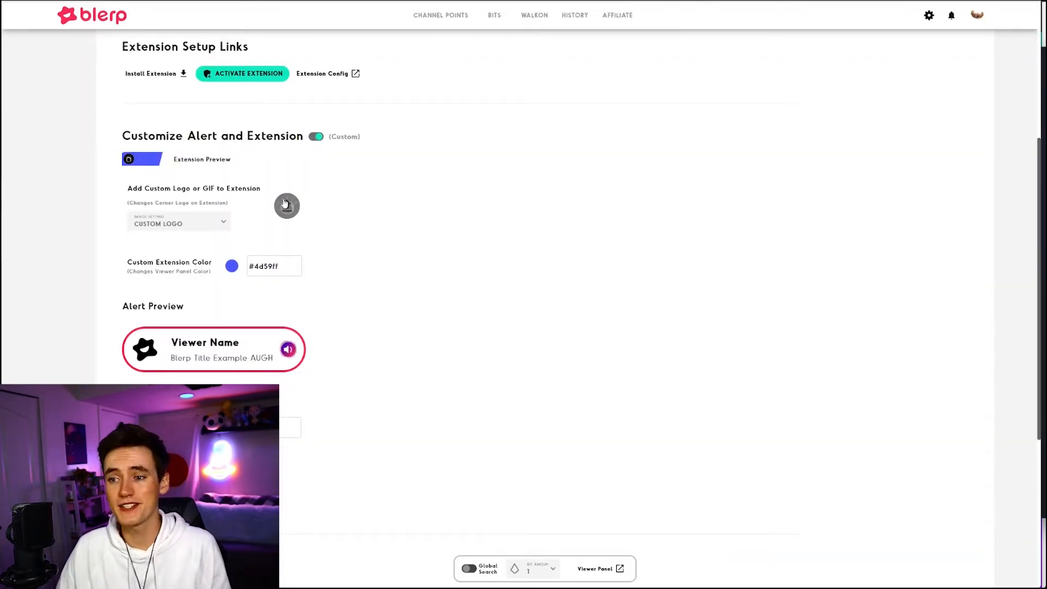
click(719, 87)
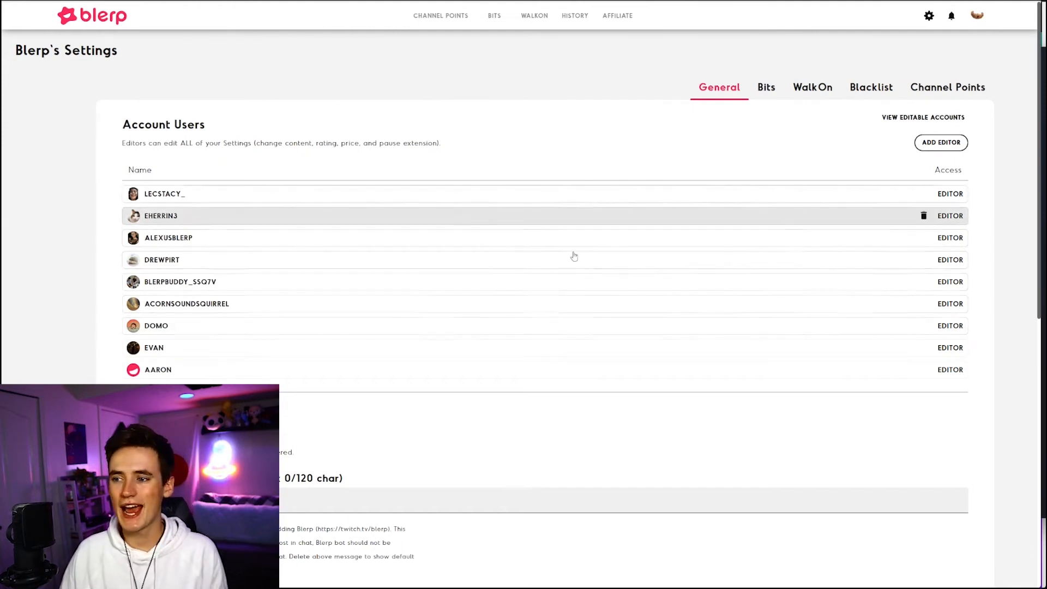
mouse_move(493, 223)
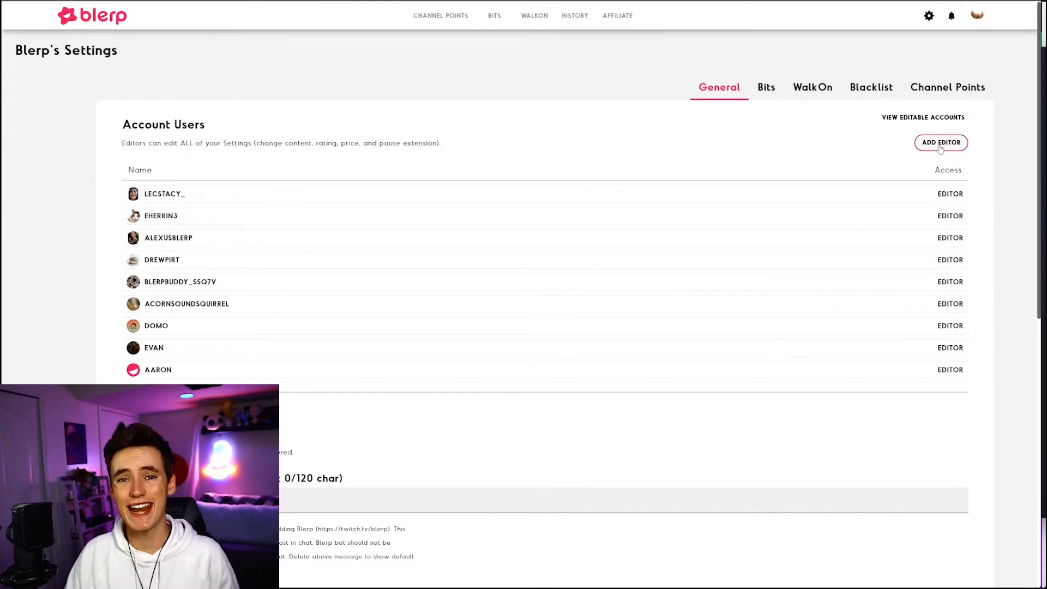
click(939, 142)
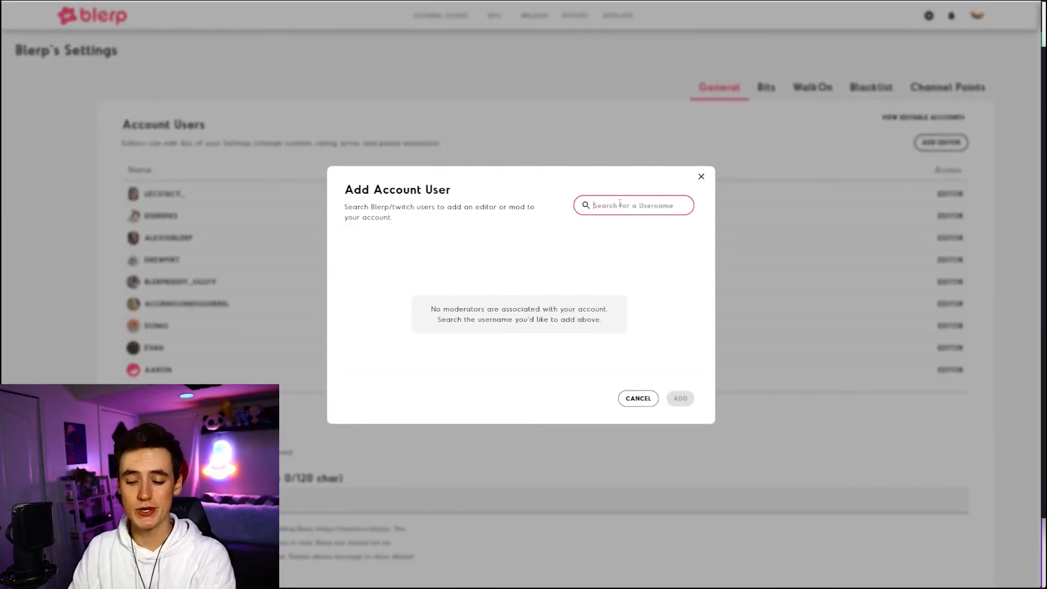
text(Swiiika)
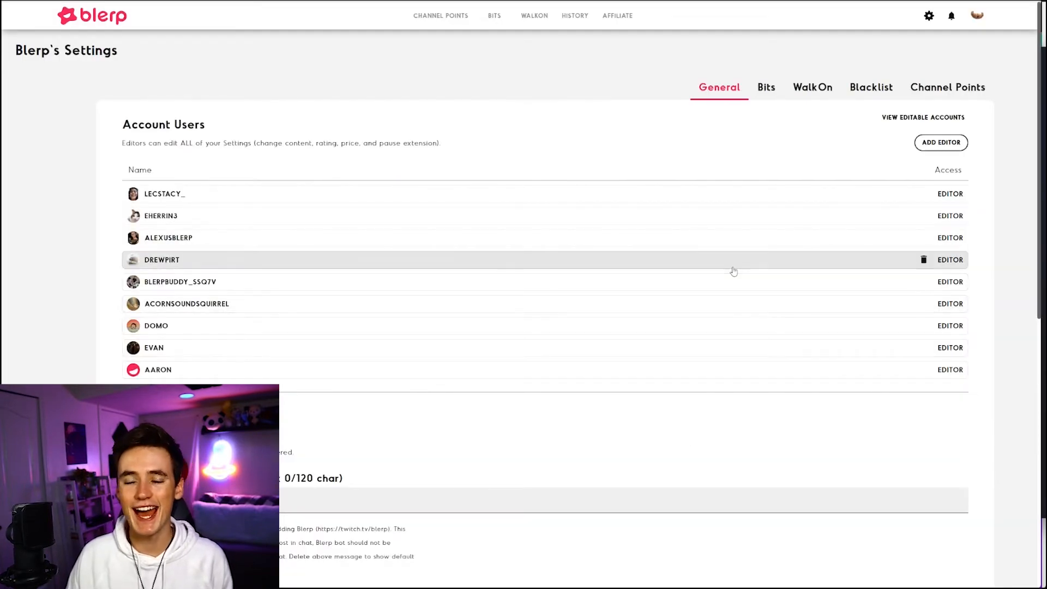
click(940, 142)
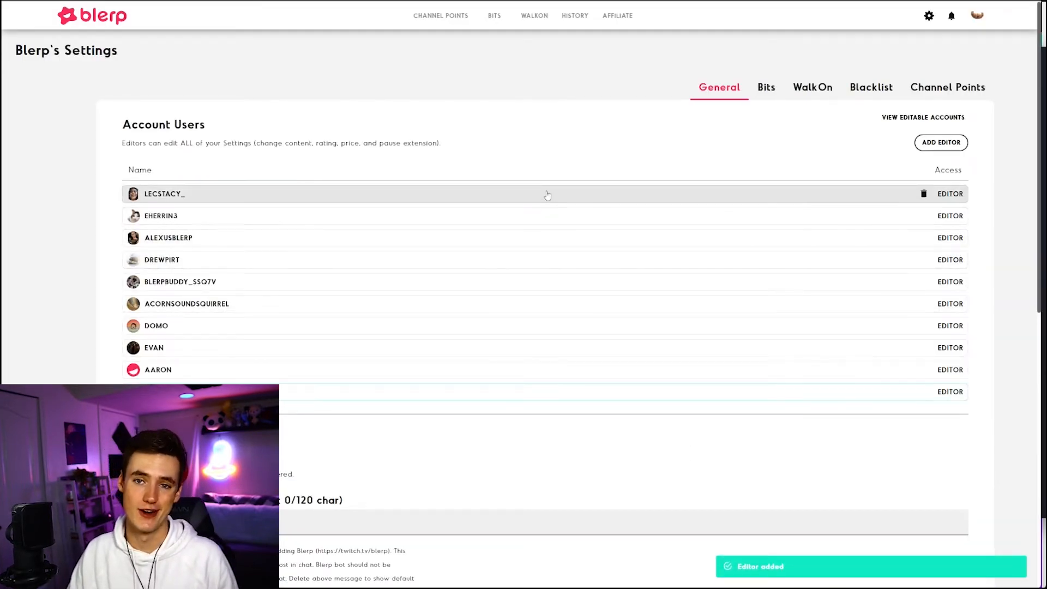
click(871, 87)
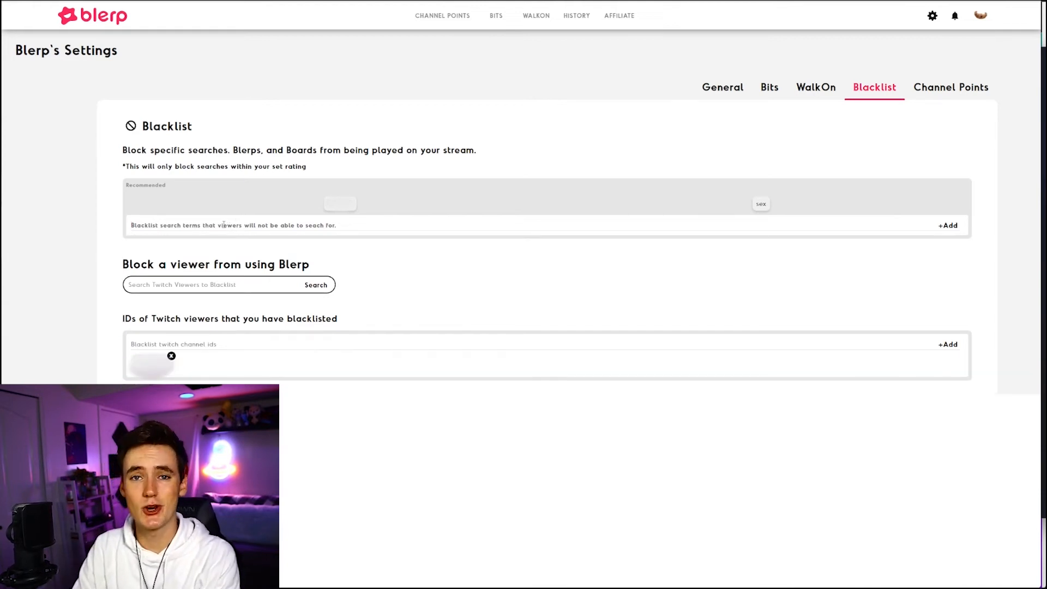
- Blacklist the search term 'Jumpscare' and add a second blocked term
text(Ju)
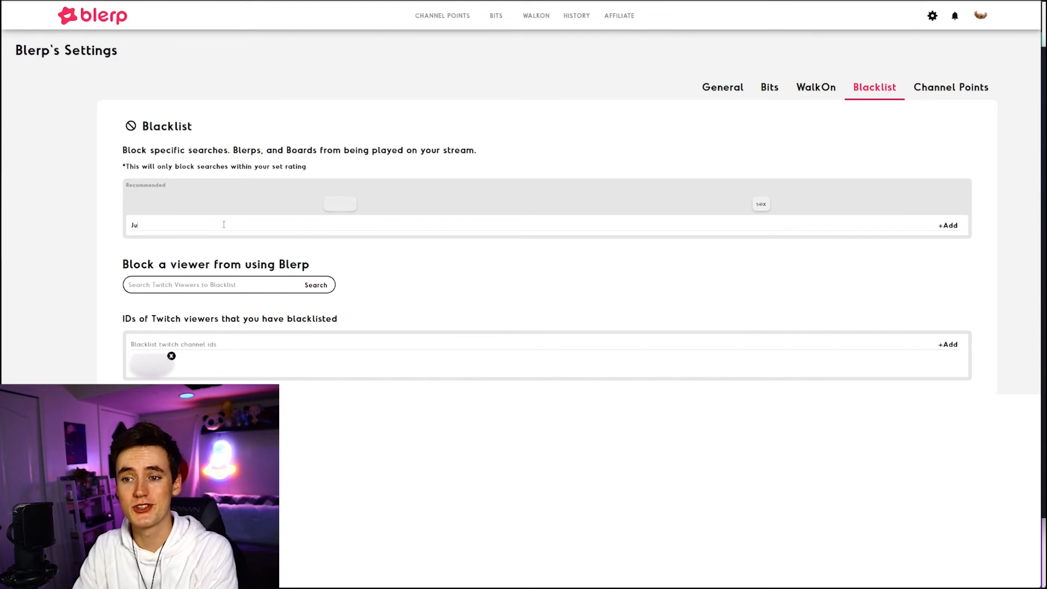
click(947, 225)
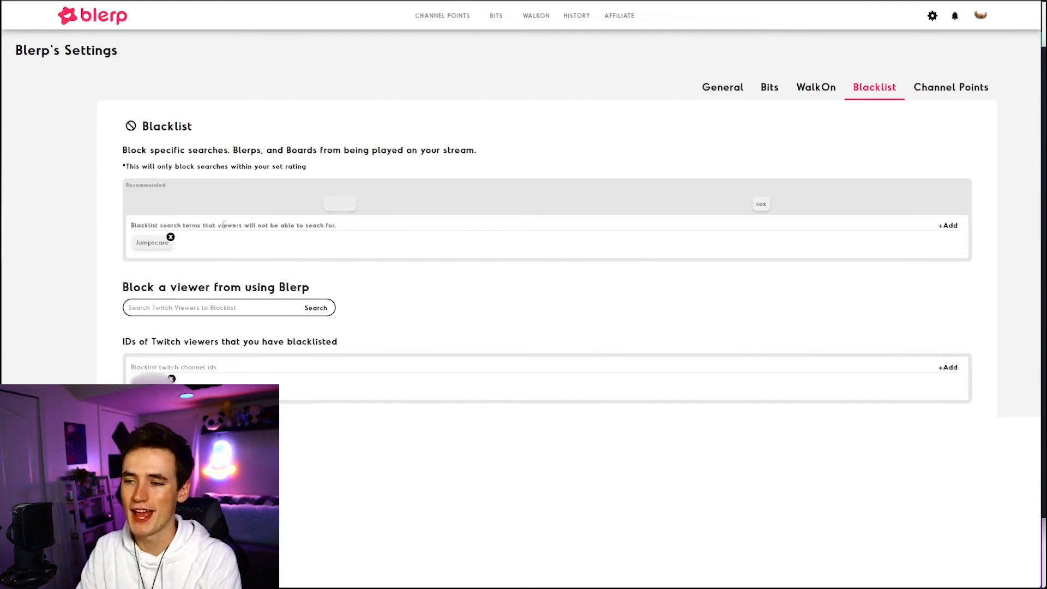
text(s)
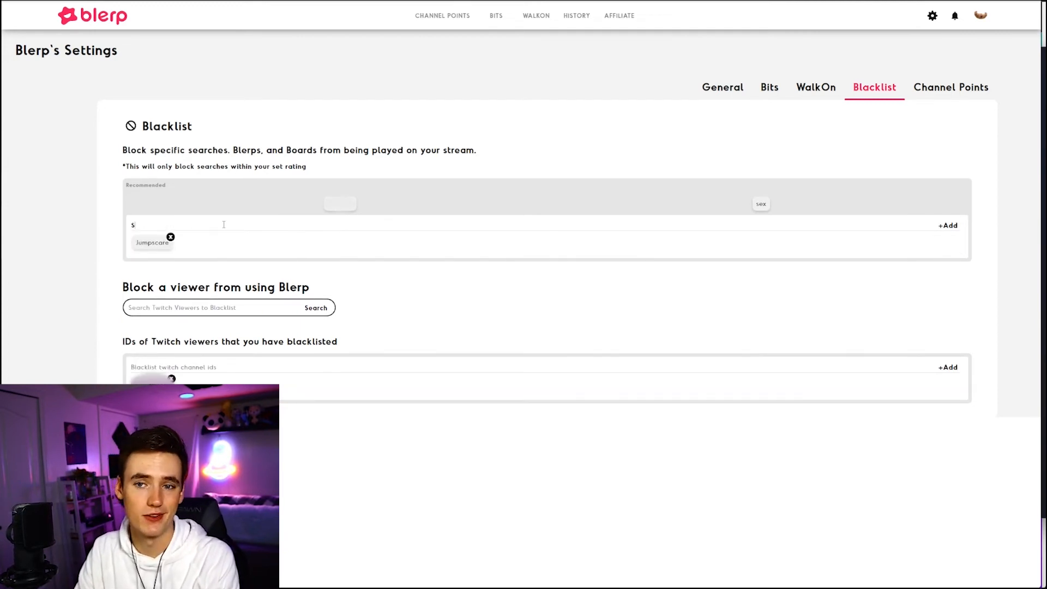
click(948, 226)
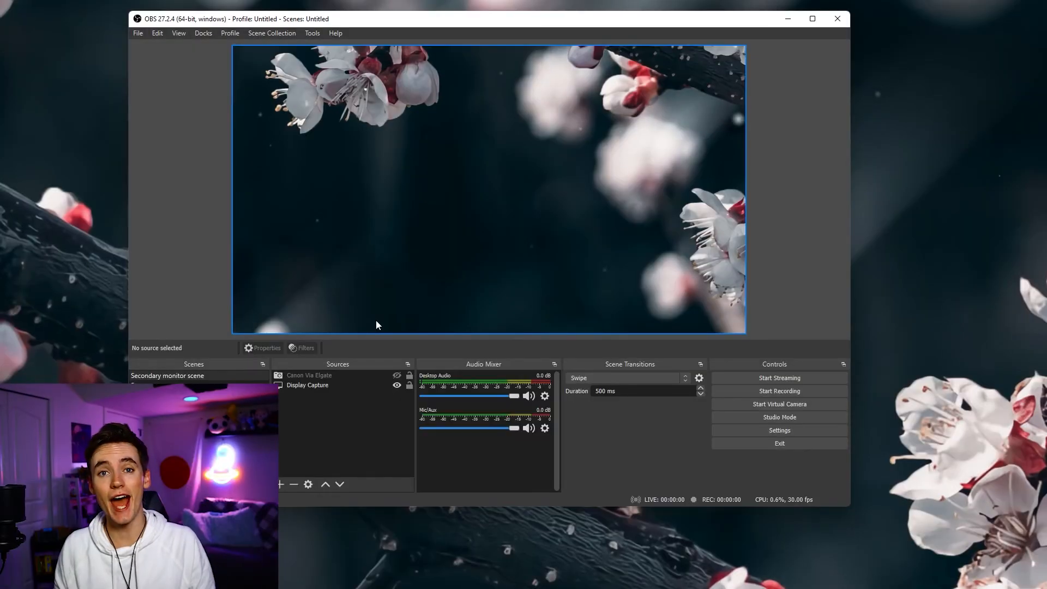
- Create a browser source named 'Blerp' using Blerp's OBS overlay URL
click(279, 484)
text(Ble)
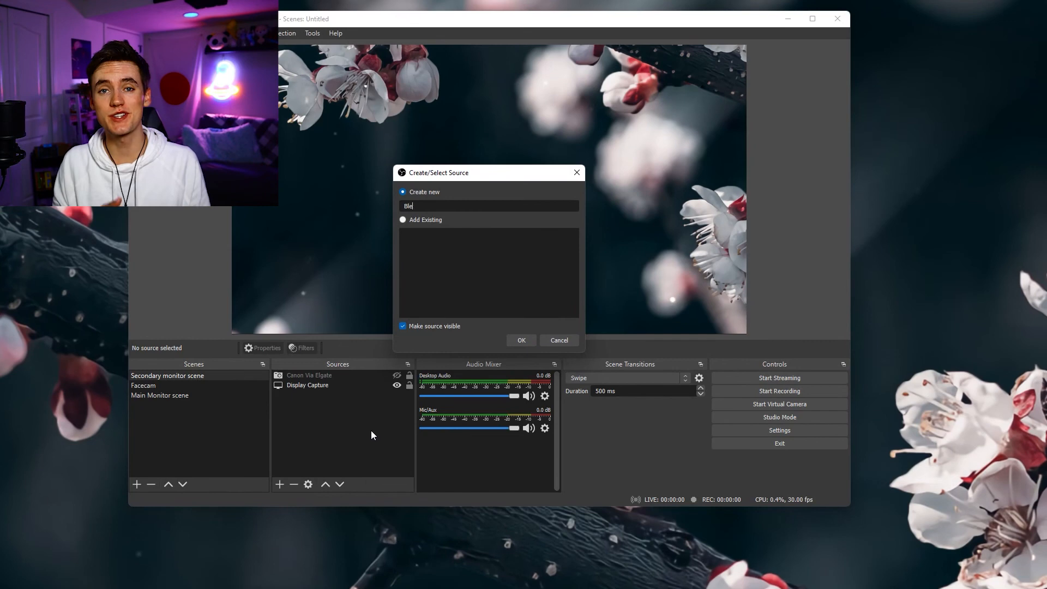
click(521, 339)
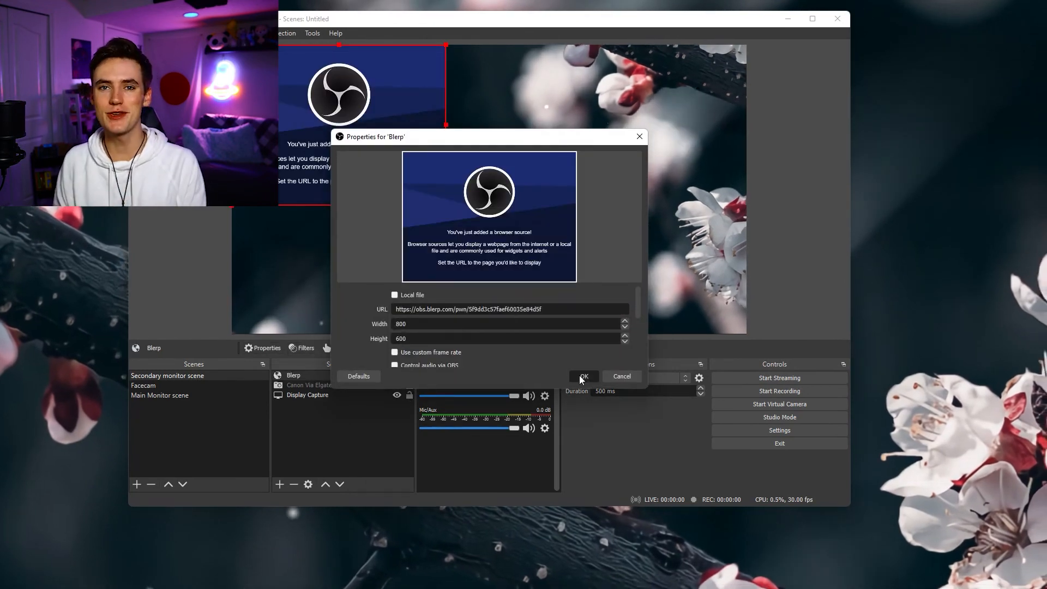
click(582, 375)
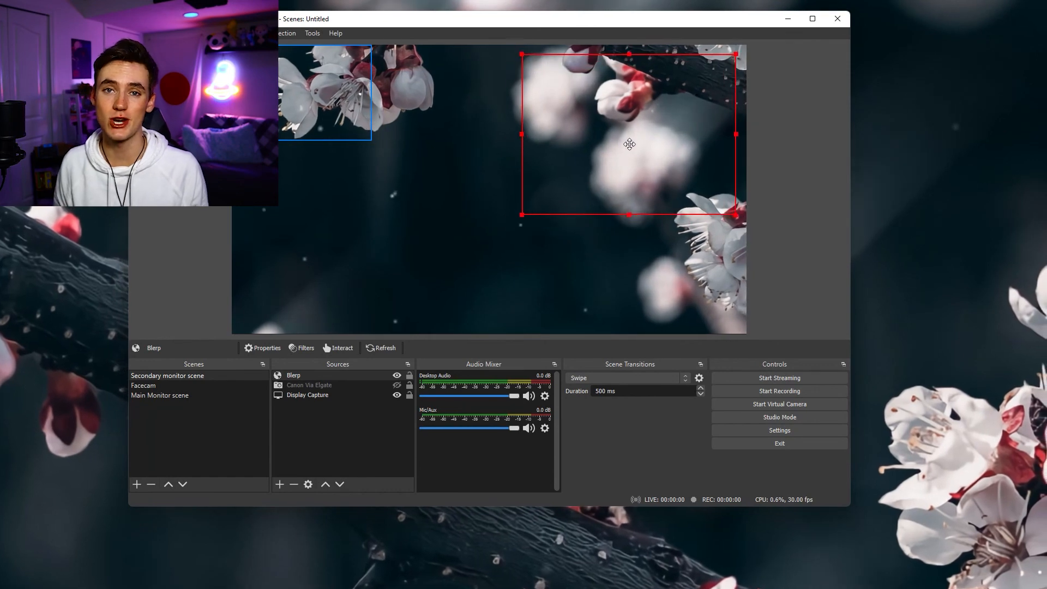